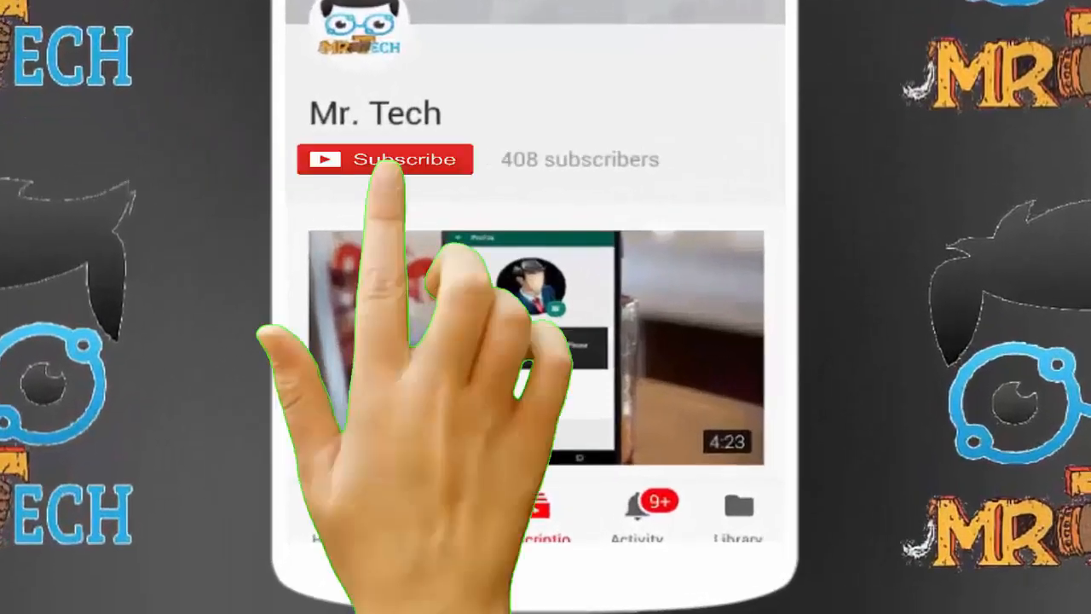
Cancel the 'Out of space' UC News install dialog and return to the home screen.
left_click(385, 158)
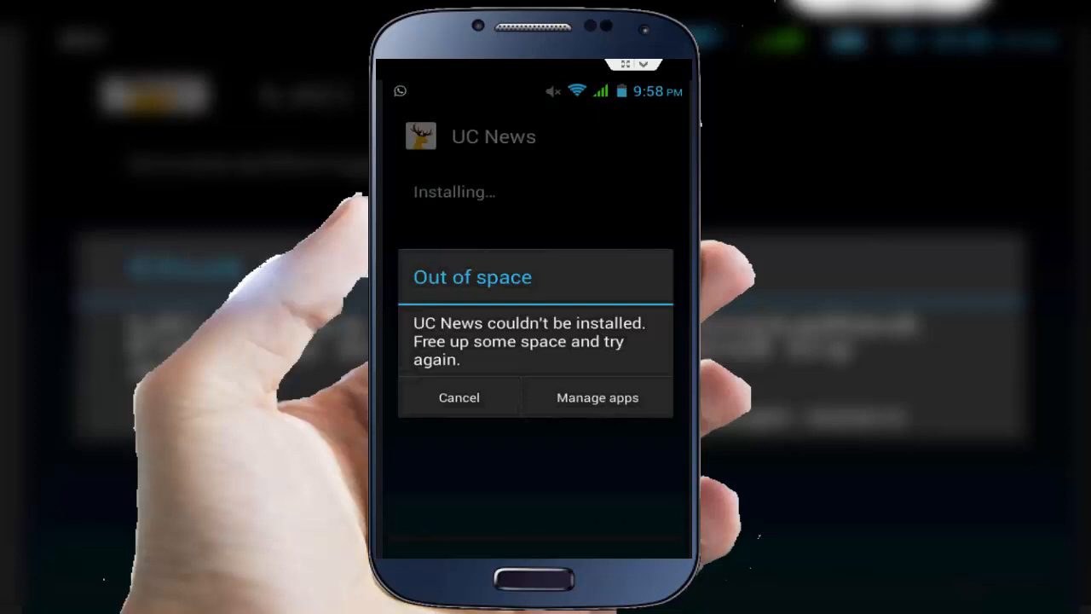
left_click(458, 397)
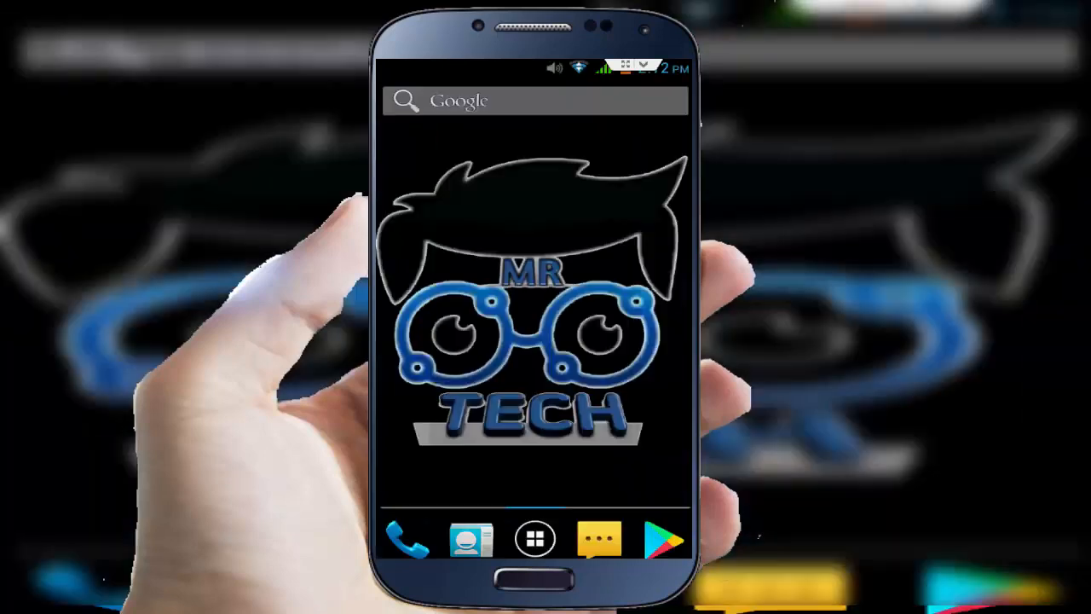
Go from the app drawer into Settings and its Apps section under Device.
left_click(535, 538)
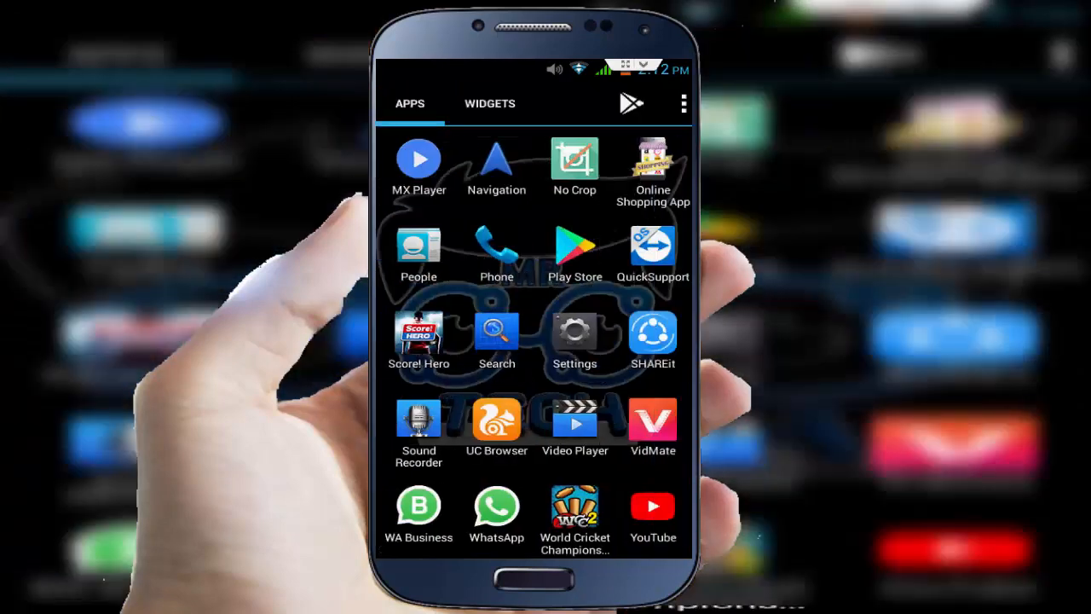
left_click(575, 332)
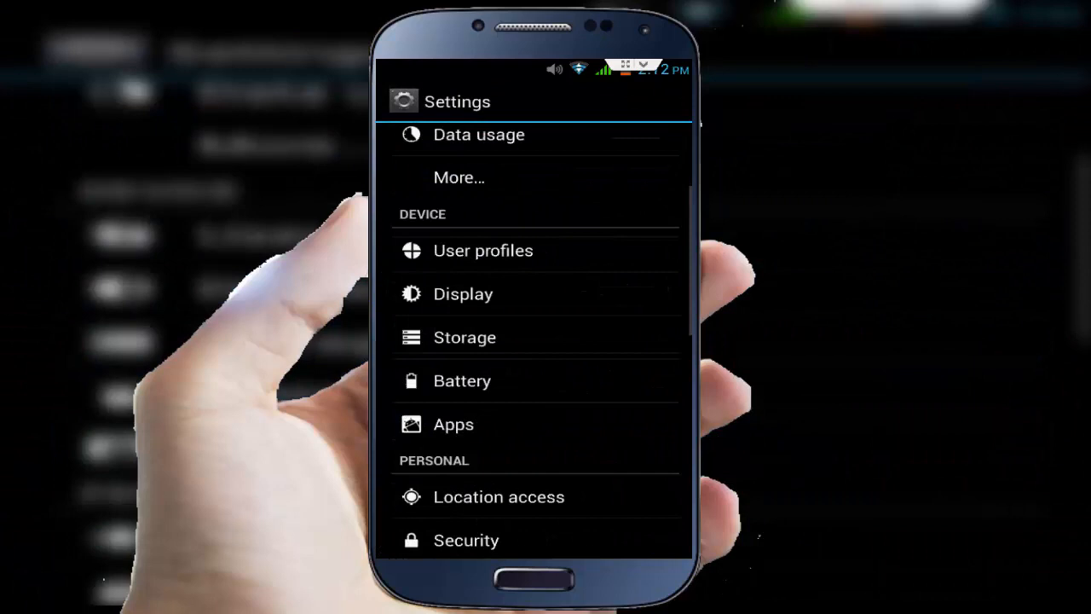
left_click(453, 423)
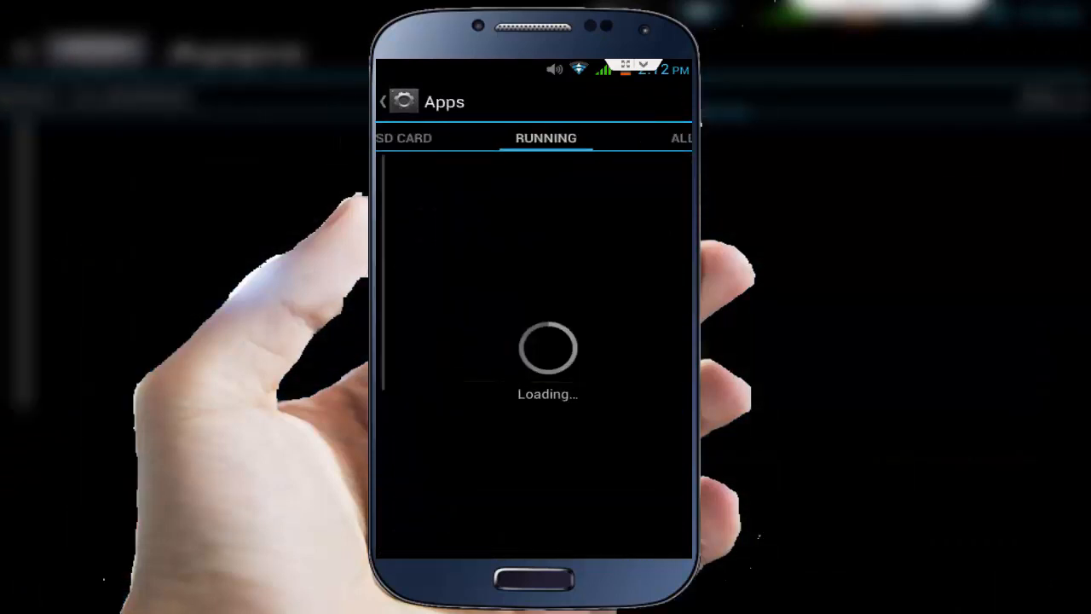
Choose Reset app preferences from the ALL apps list's overflow menu.
left_click(681, 136)
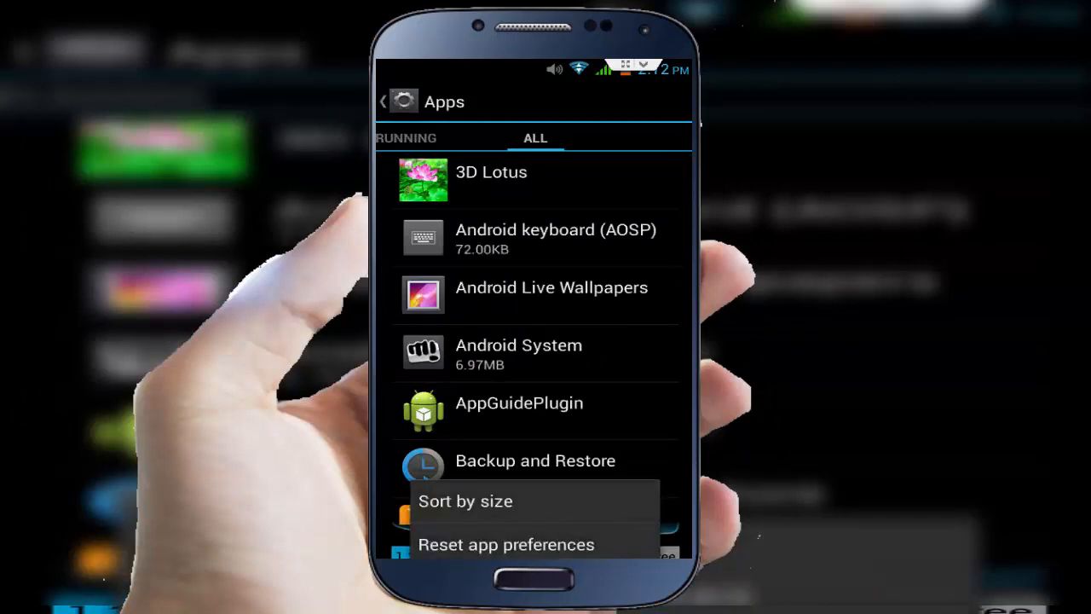
left_click(504, 544)
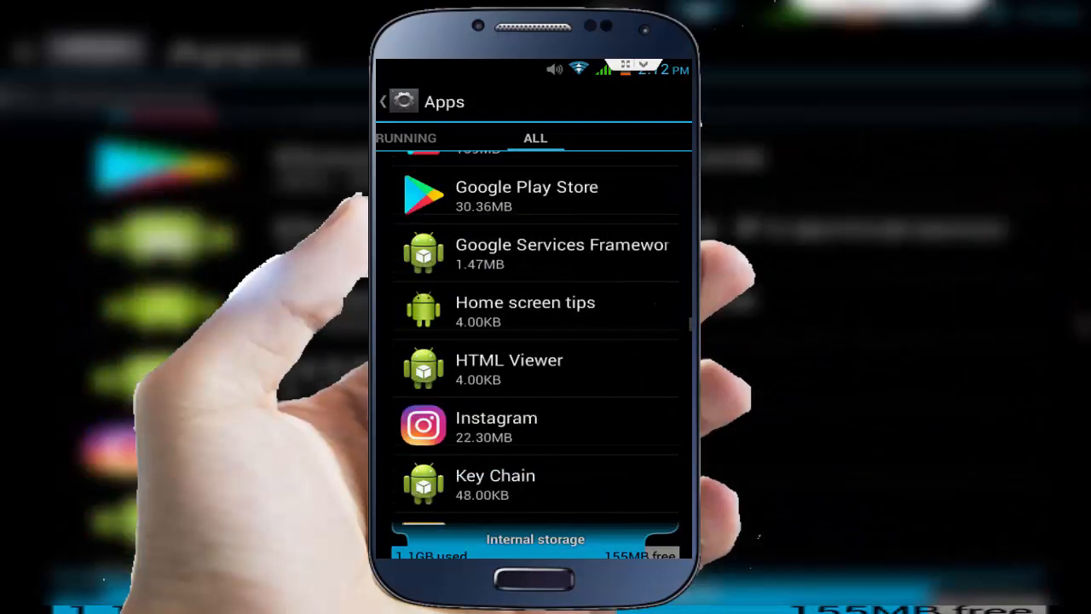
Scroll the ALL apps list until Package installer is in view.
scroll("down", 3)
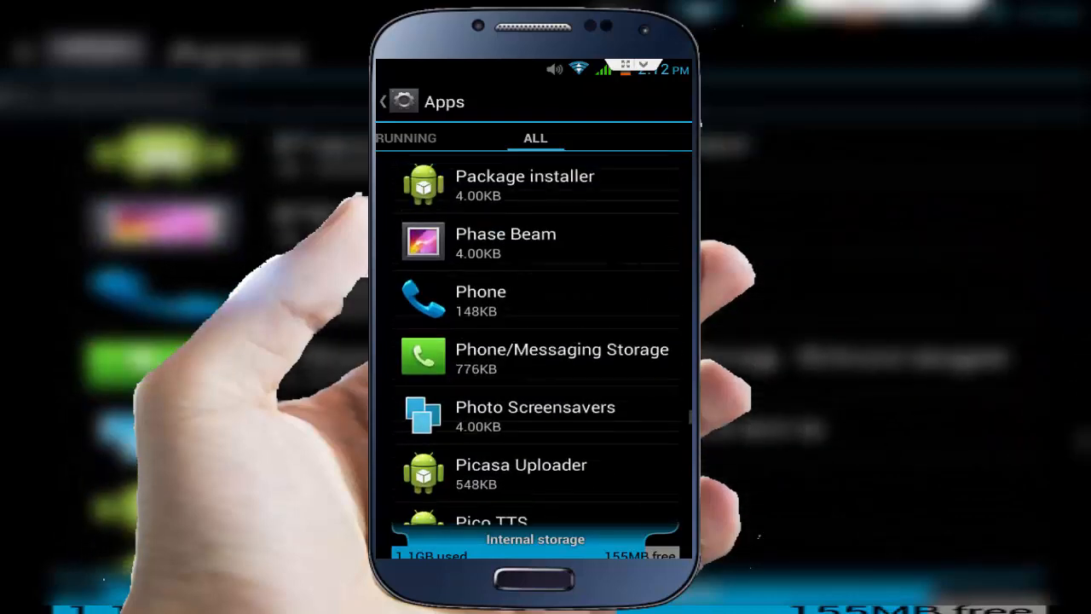
scroll("up", 3)
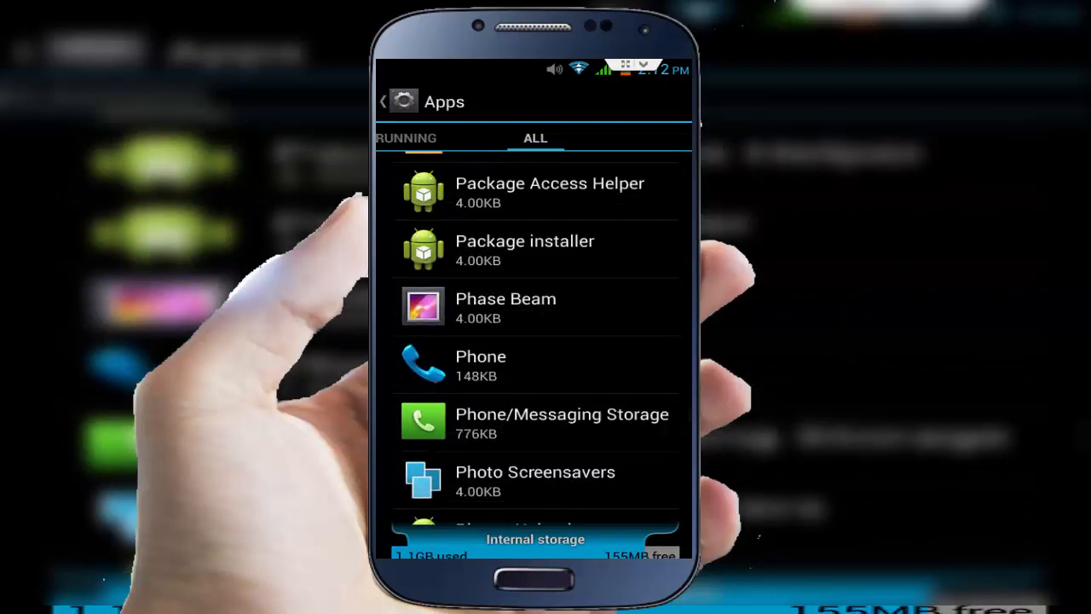